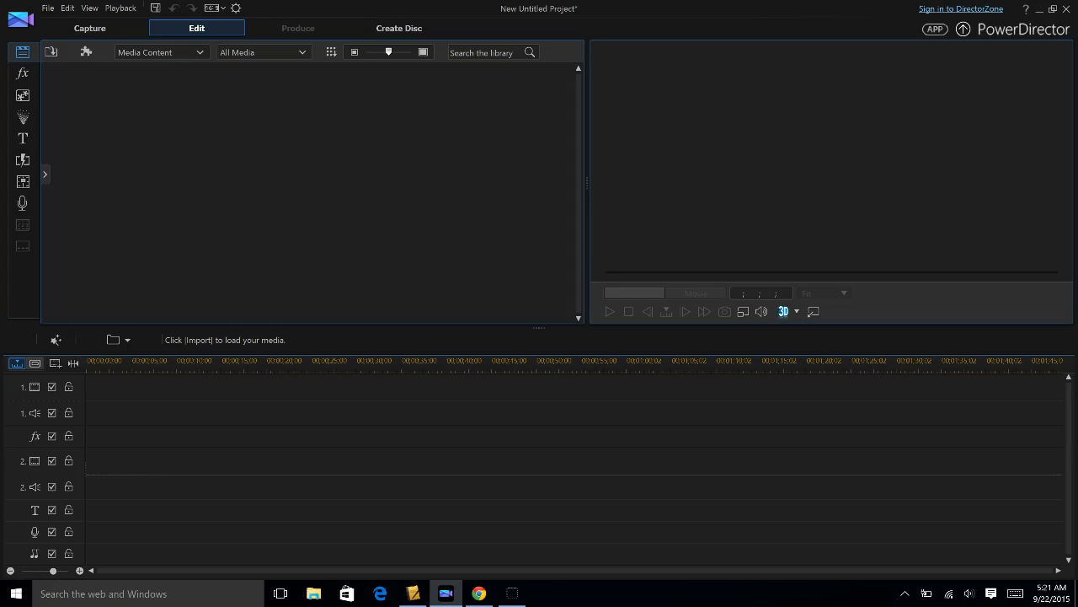
mouse_move(185, 118)
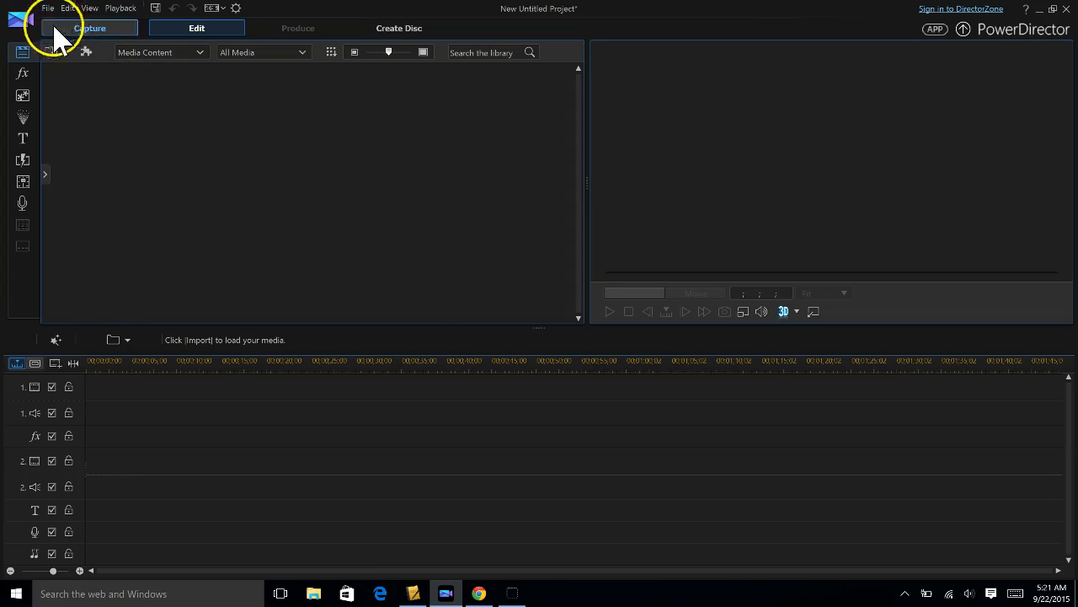
mouse_move(155, 210)
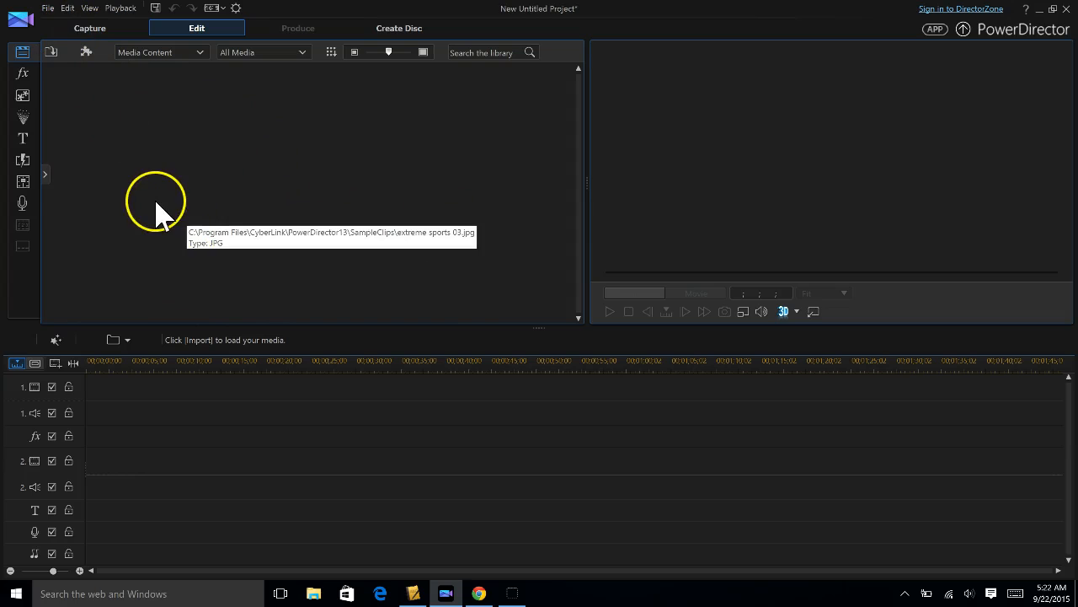
Step: Bring up the File menu commands for importing media into the empty project
left_click(47, 6)
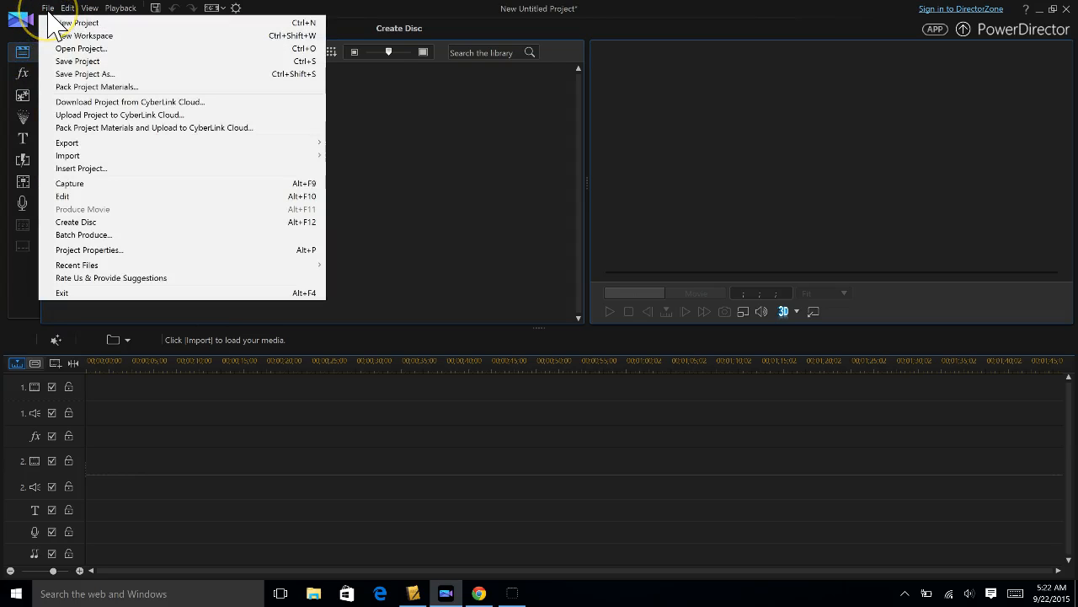
mouse_move(446, 155)
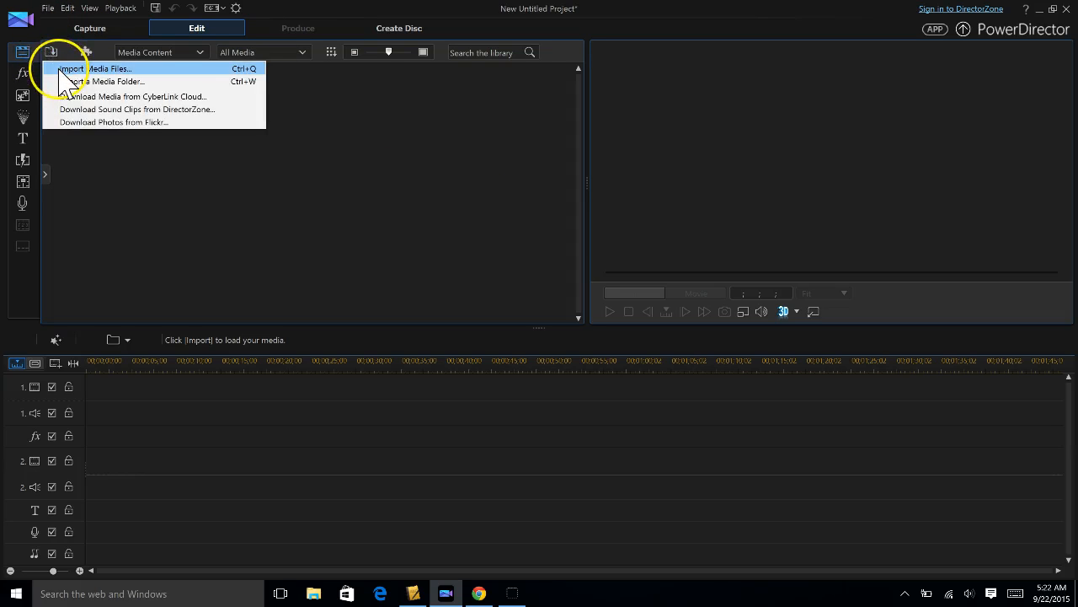
Step: Import the River, Travis, Mary and Chris m4a files from Downloads into the media library
left_click(99, 68)
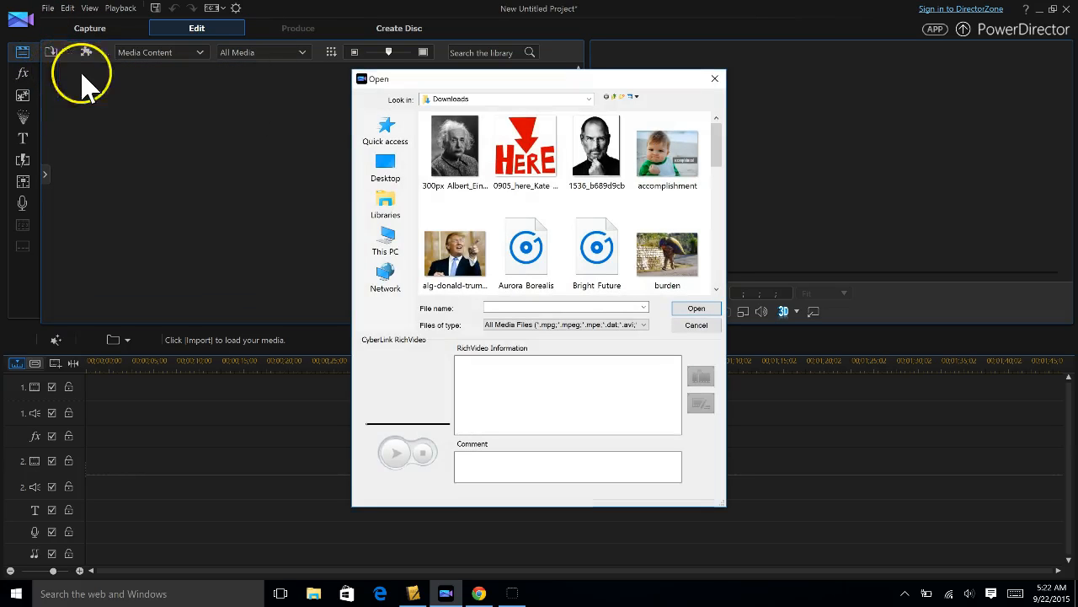
mouse_move(387, 179)
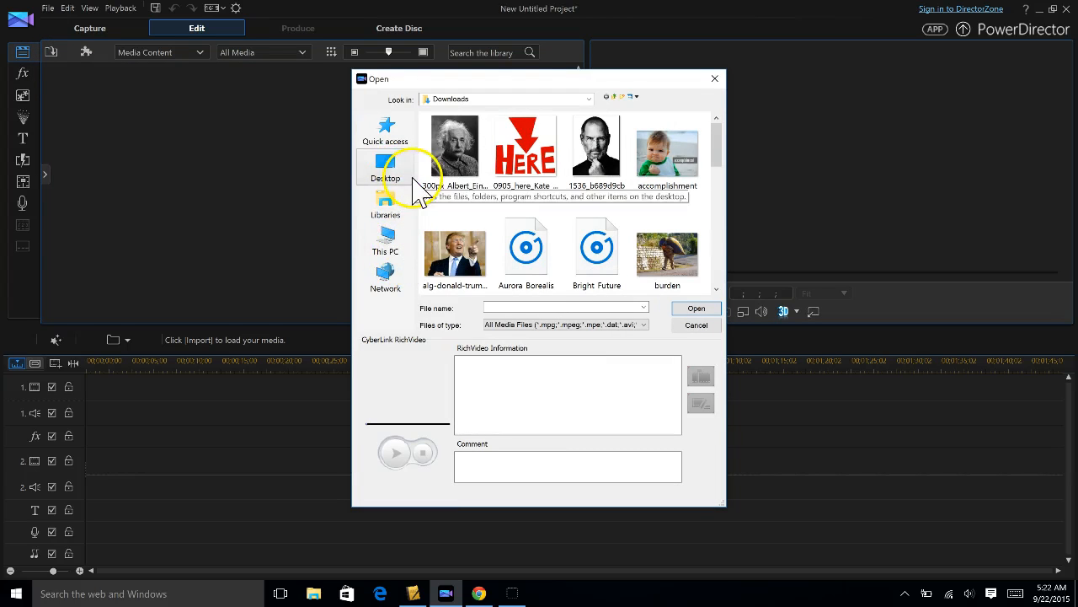
scroll("down", 3)
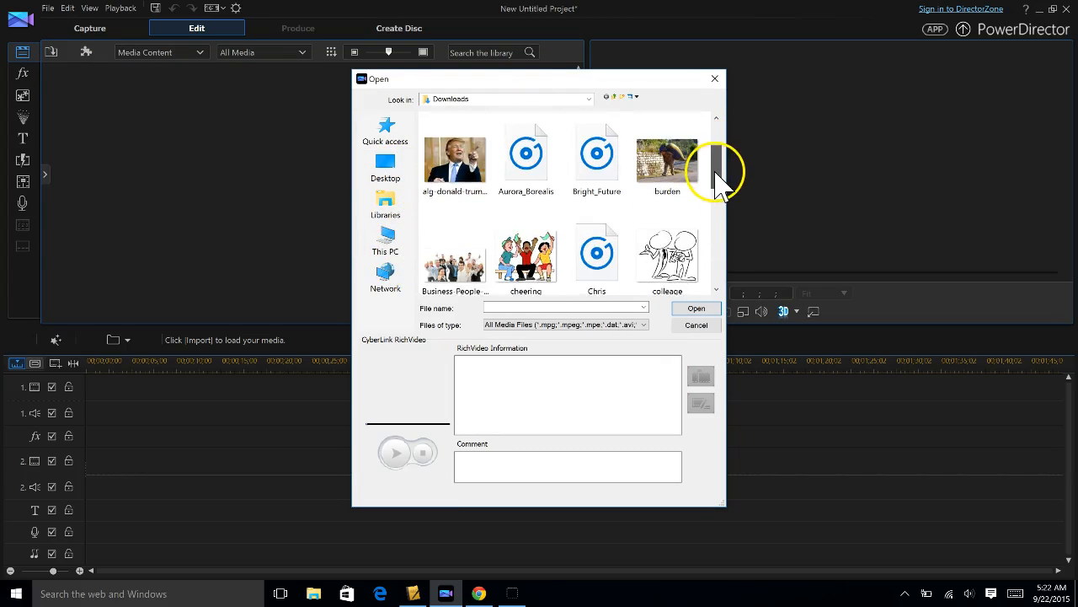
scroll("down", 3)
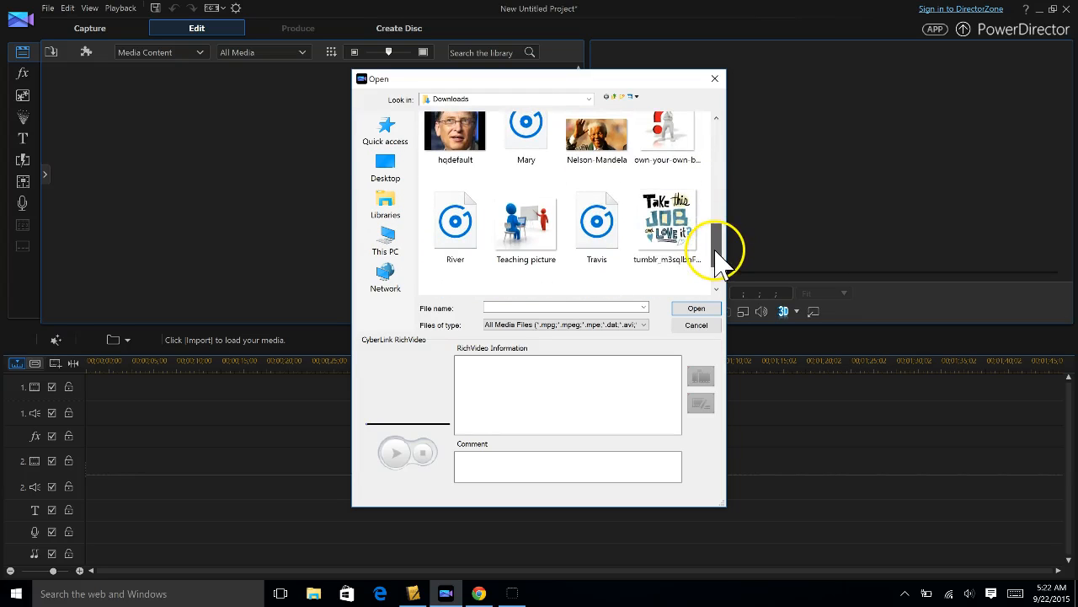
left_click(455, 221)
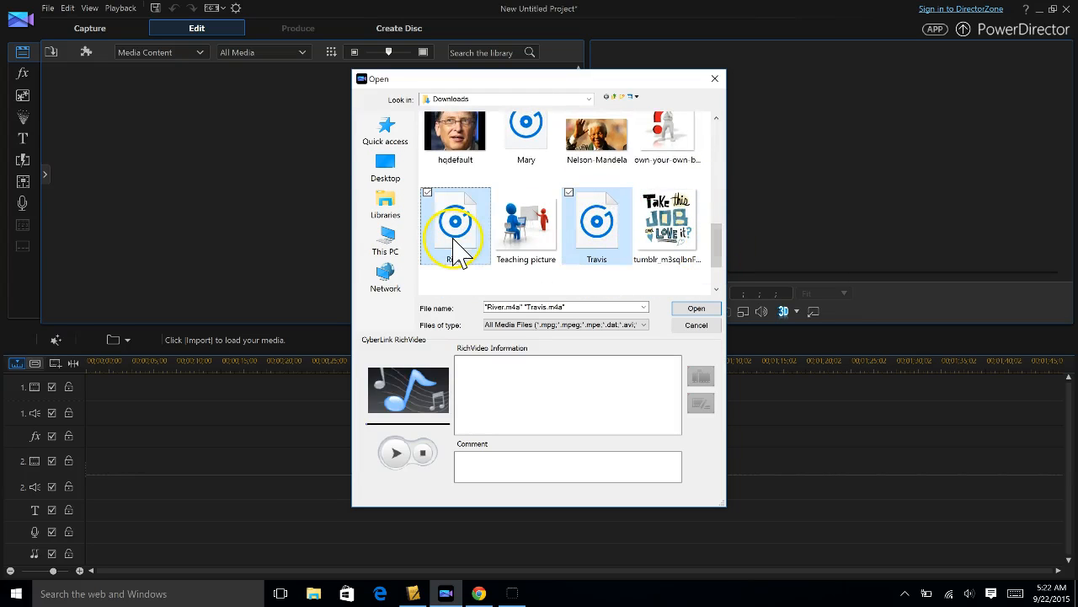
left_click(525, 131)
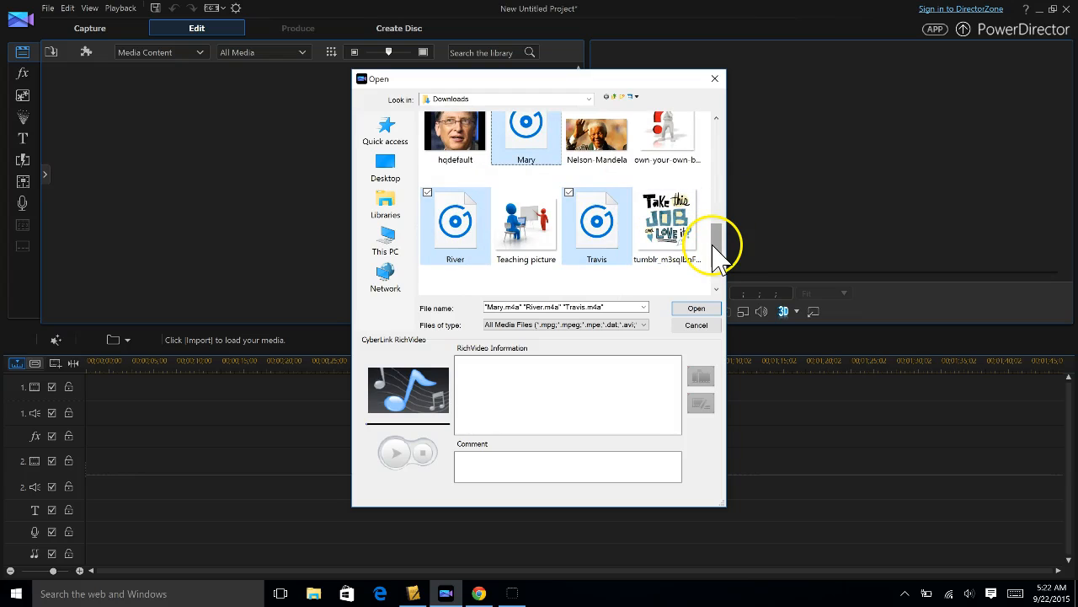
scroll("up", 3)
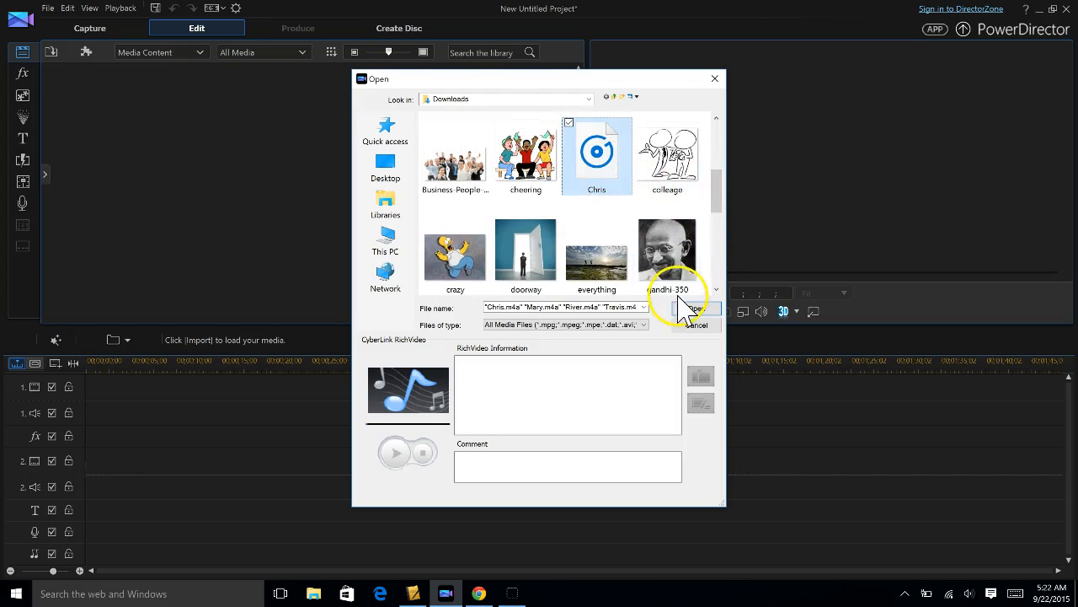
left_click(684, 307)
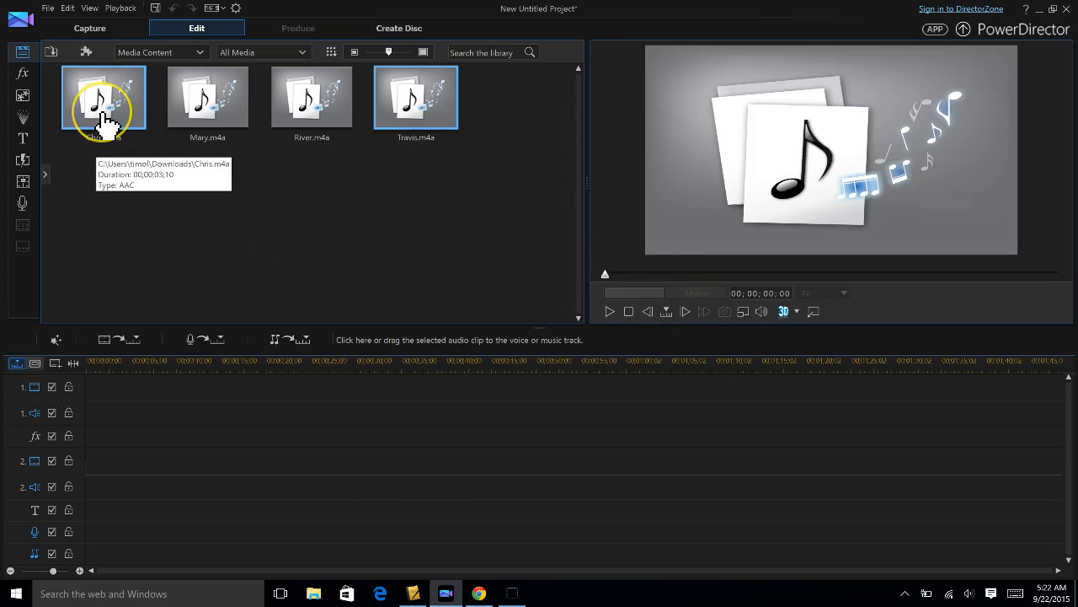
Step: Place Chris.m4a at the very start of audio track 1 on the timeline
left_click_drag(104, 96, 82, 300)
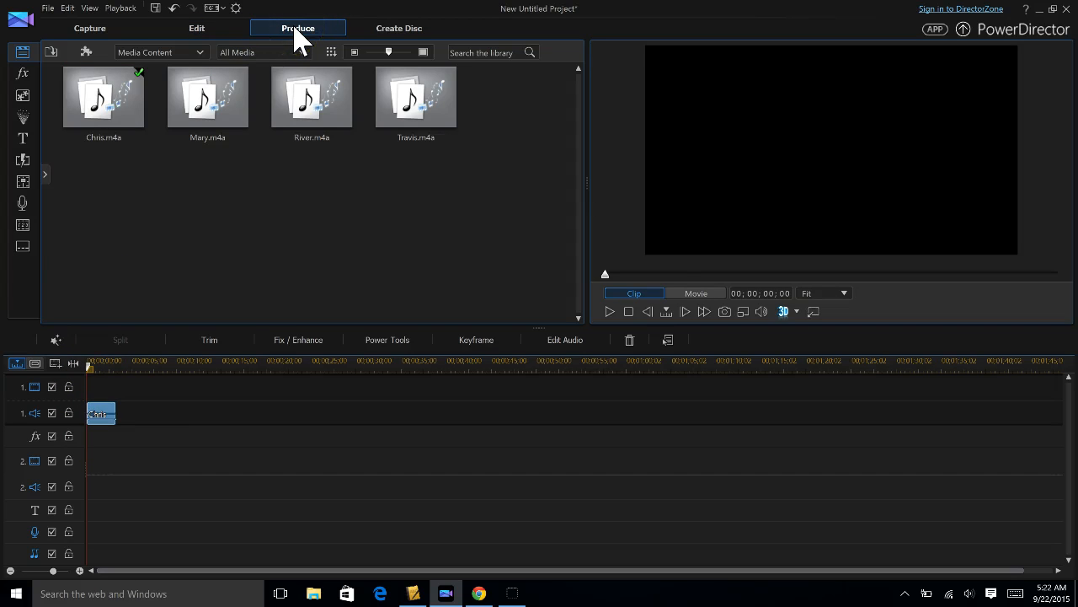
Step: In the Produce stage, set audio-only output to Waveform Audio at 512 Kbps
left_click(297, 27)
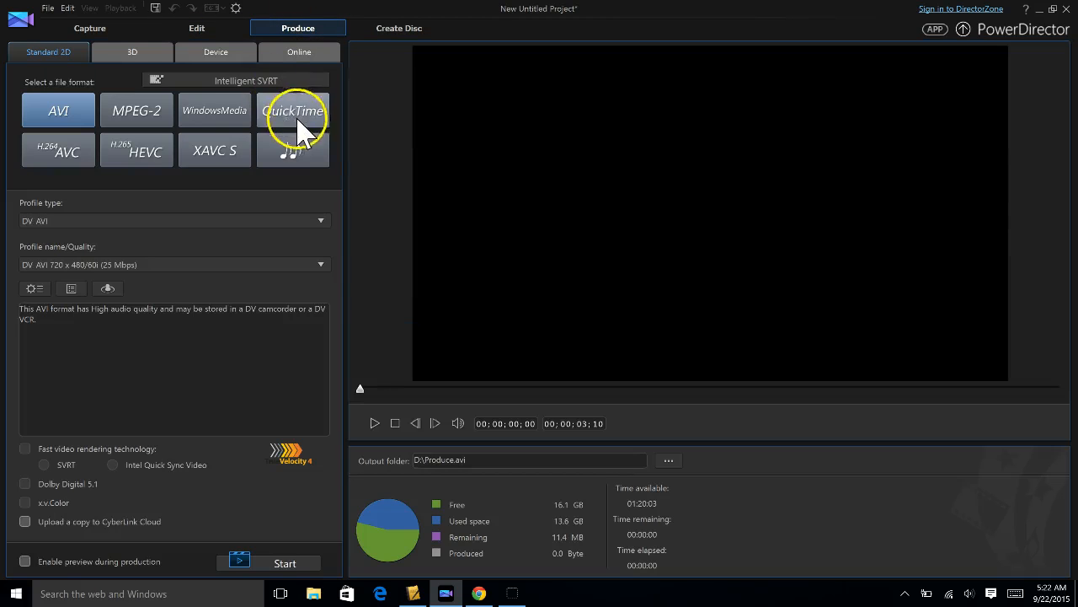
mouse_move(293, 152)
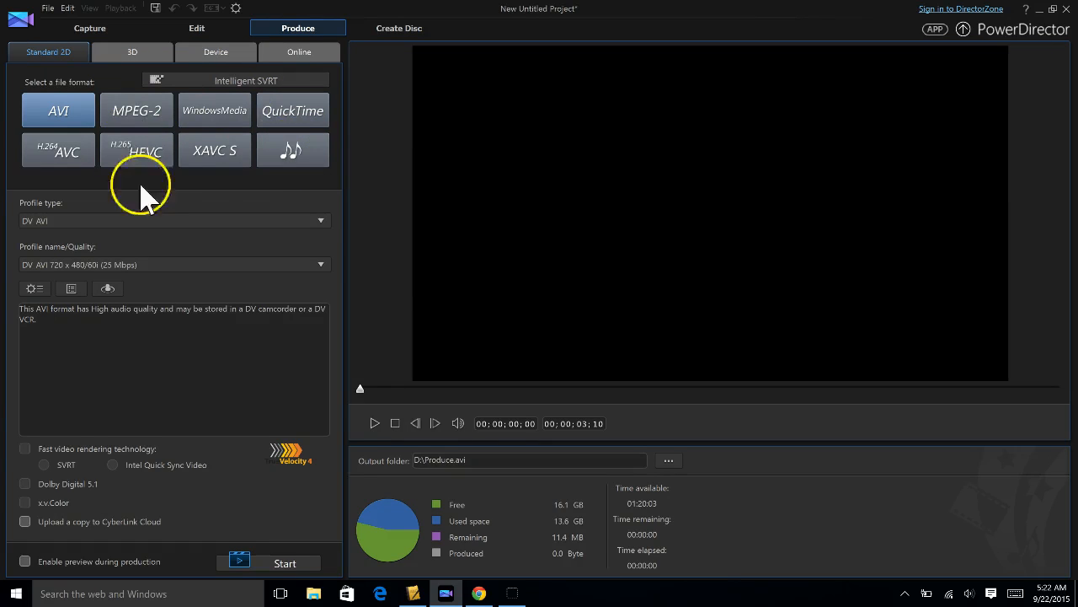
left_click(293, 150)
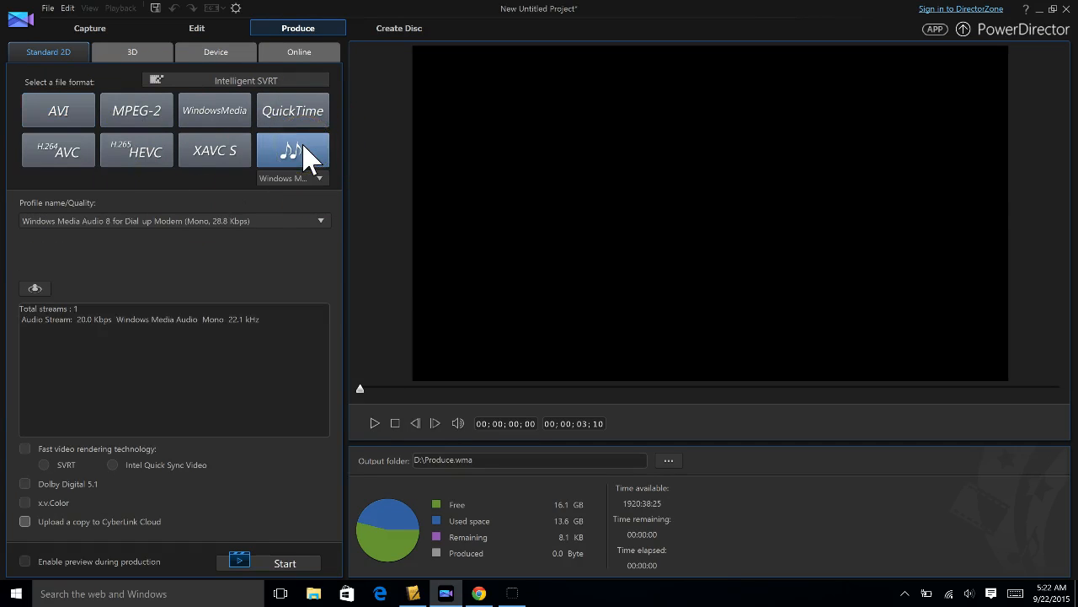
mouse_move(323, 206)
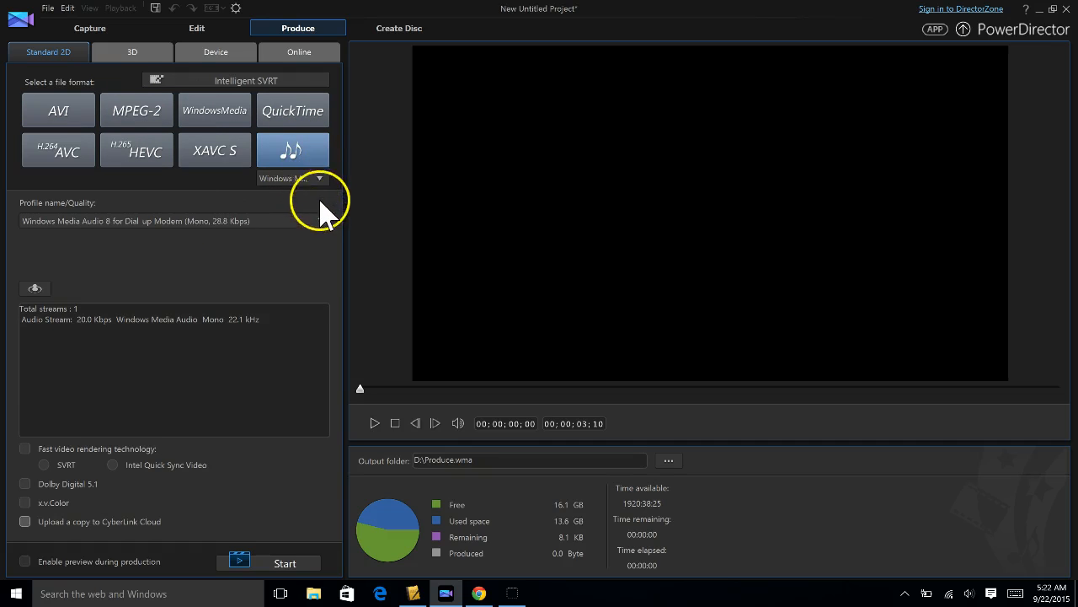
left_click(321, 221)
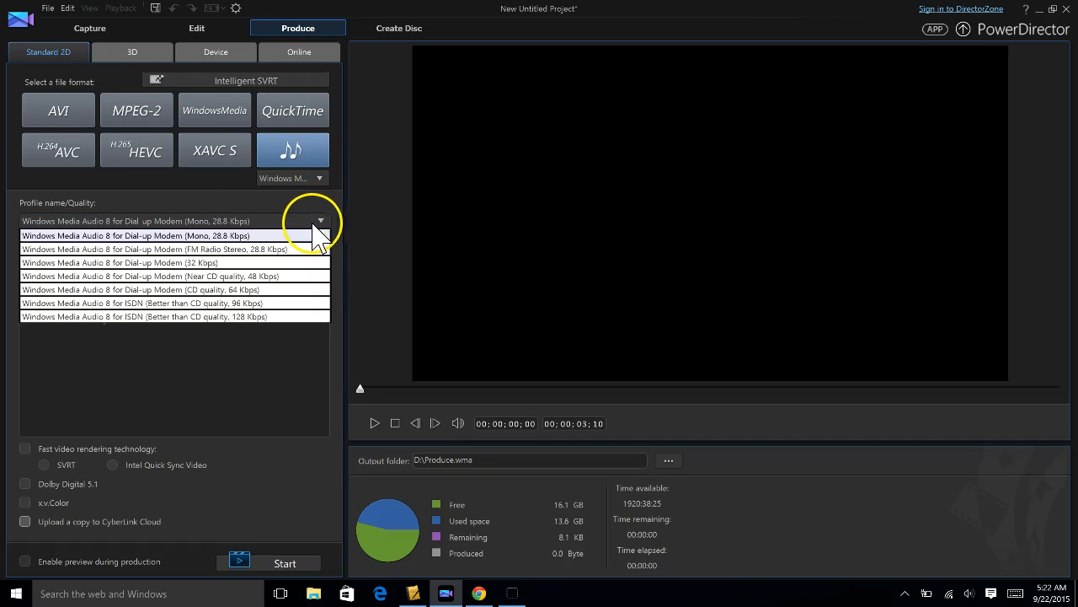
mouse_move(321, 178)
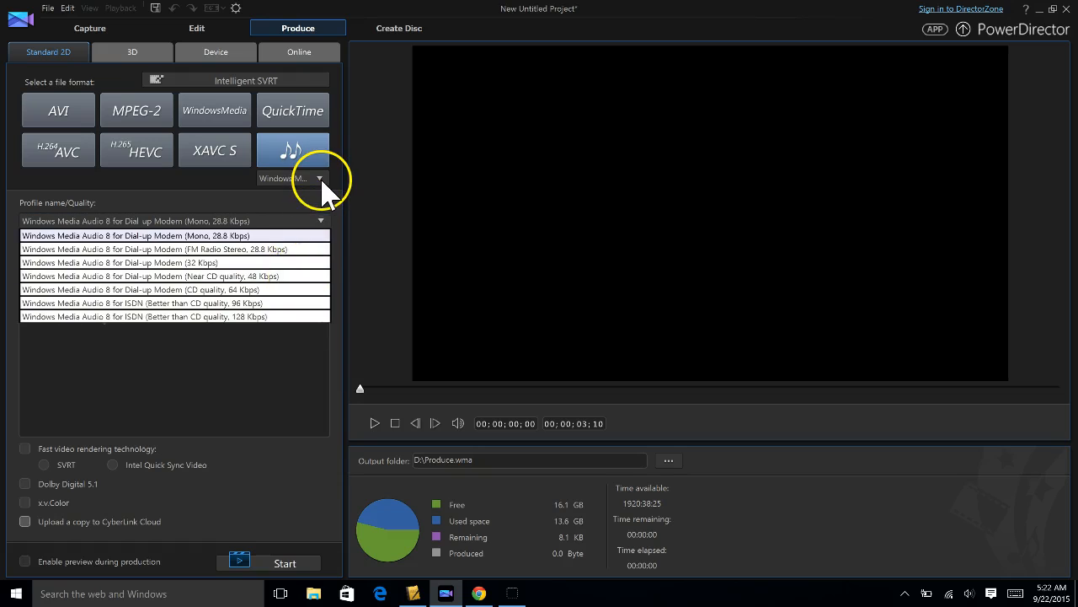
left_click(319, 179)
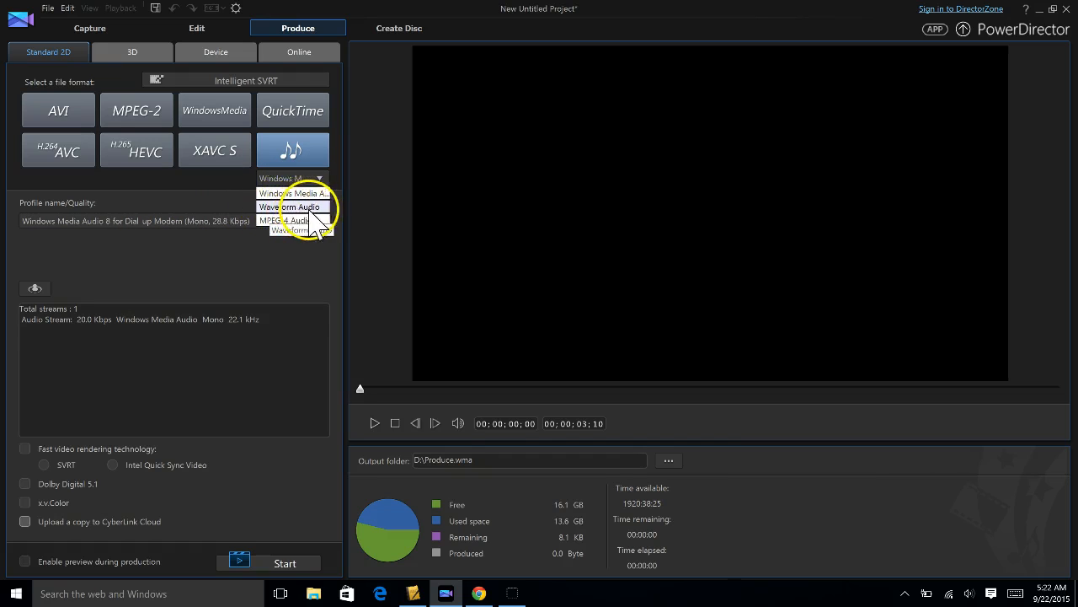
left_click(293, 206)
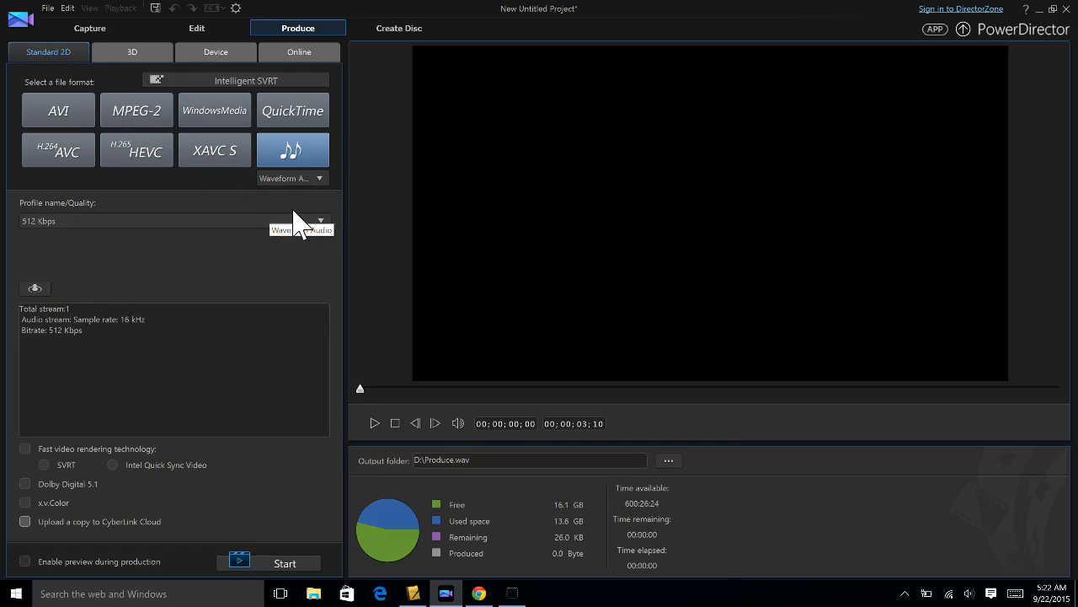
mouse_move(320, 202)
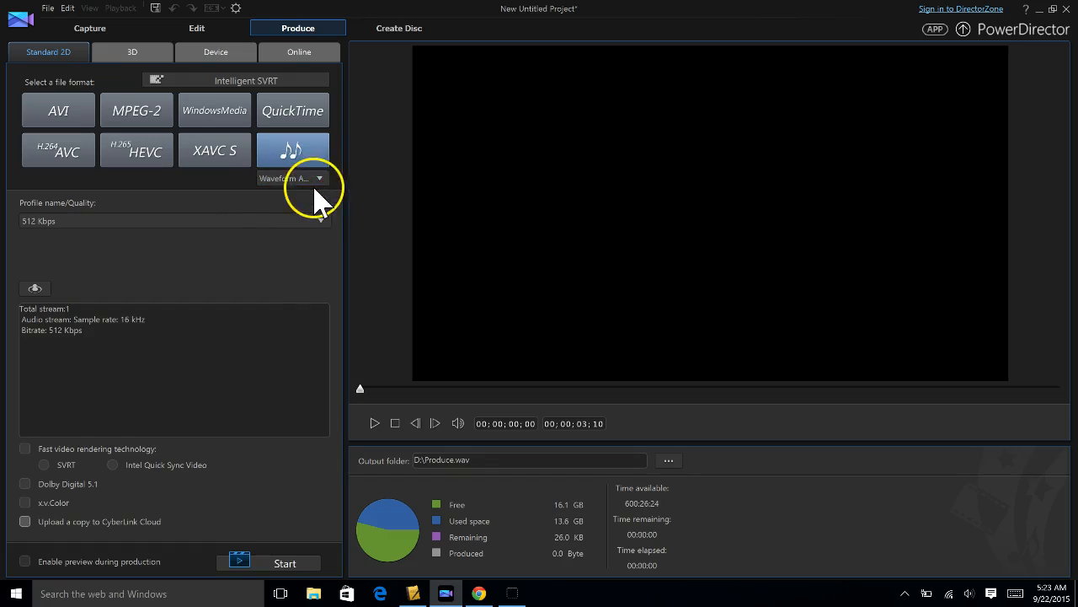
mouse_move(505, 387)
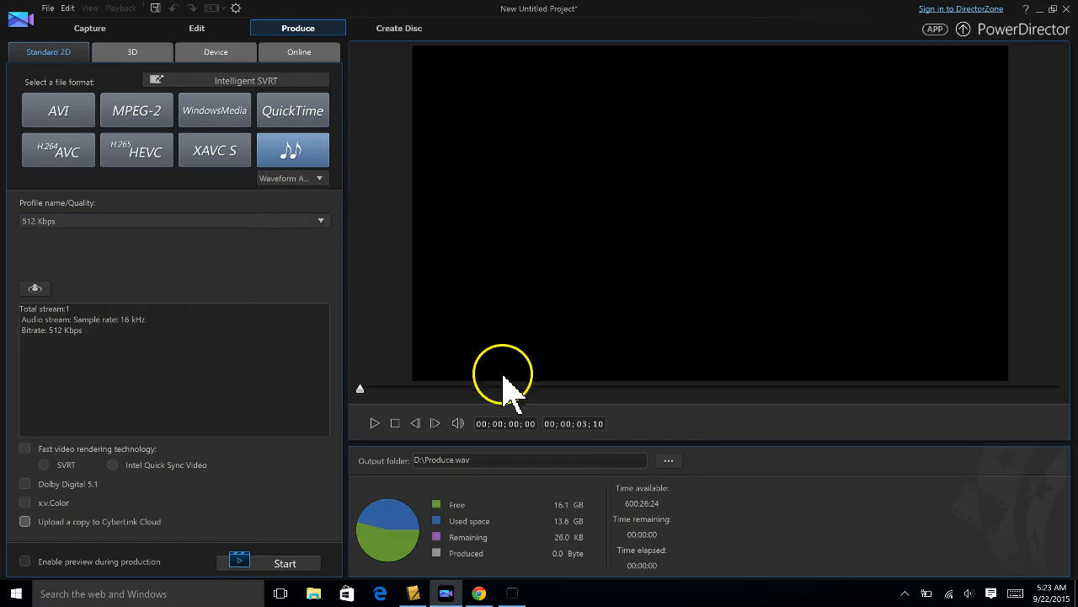
mouse_move(667, 460)
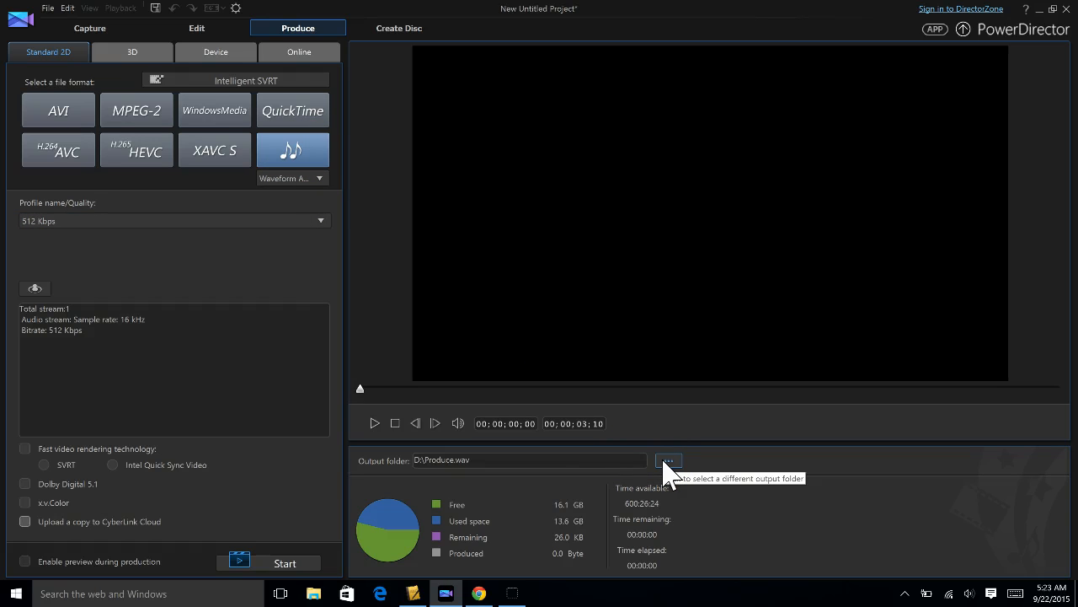
Step: Set the output file to Chris.wav on the Desktop
left_click(667, 458)
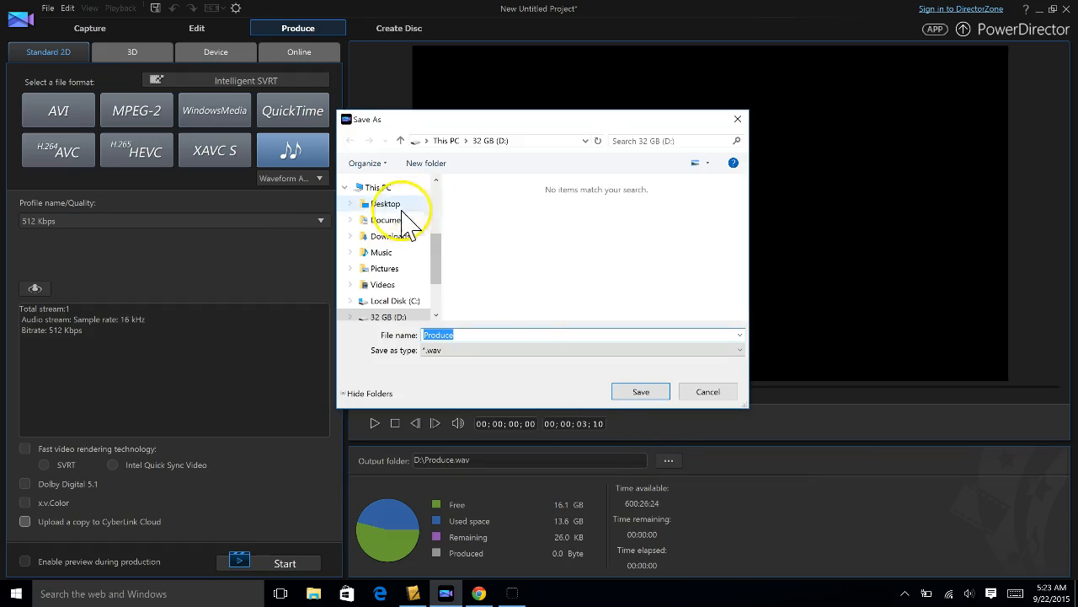
left_click(386, 203)
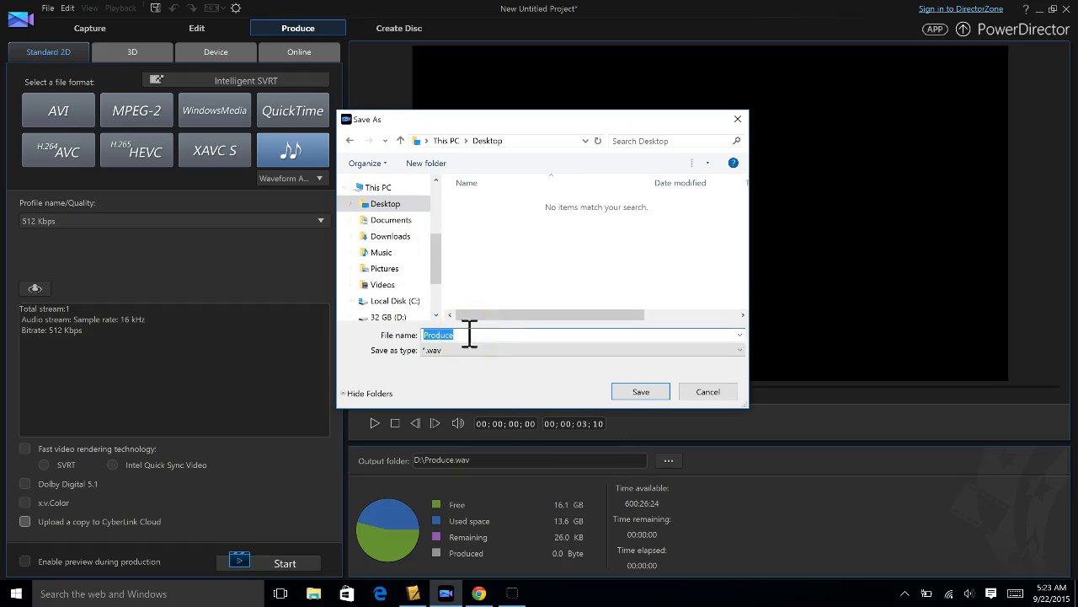
type("Chris")
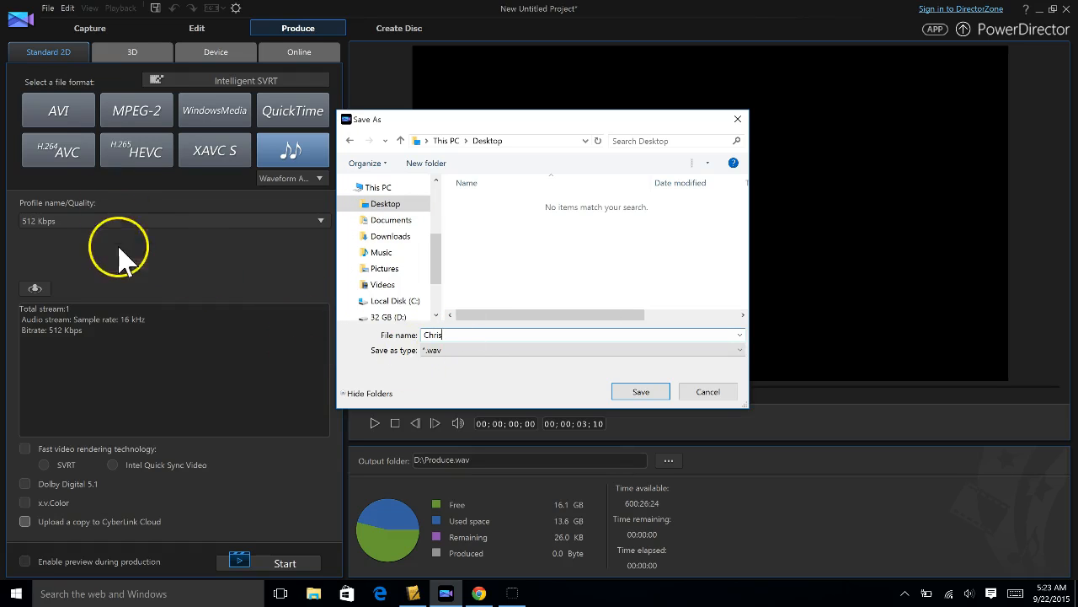
mouse_move(446, 349)
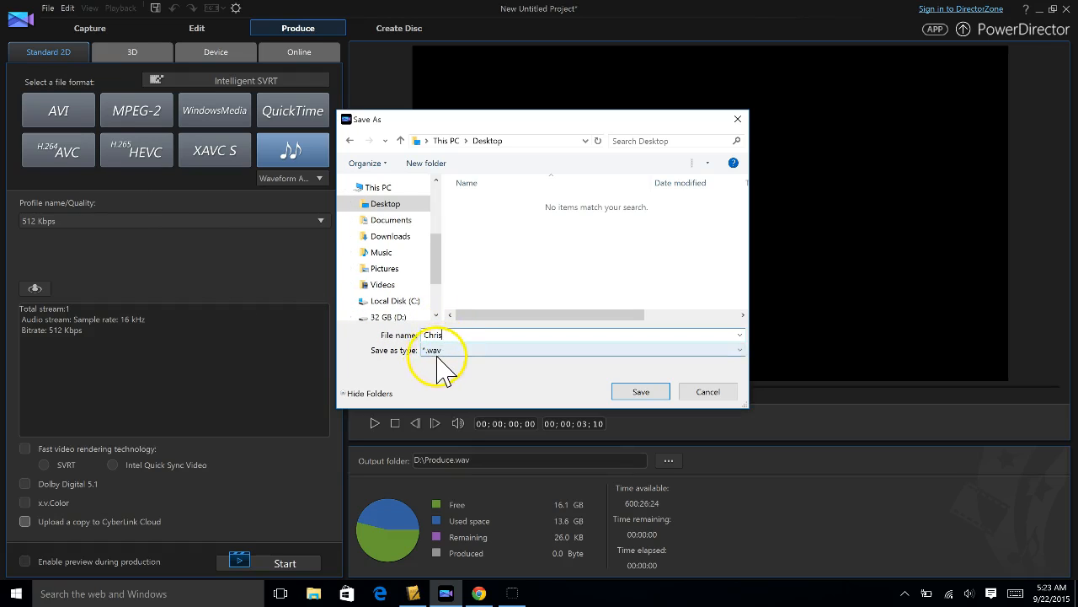
mouse_move(649, 391)
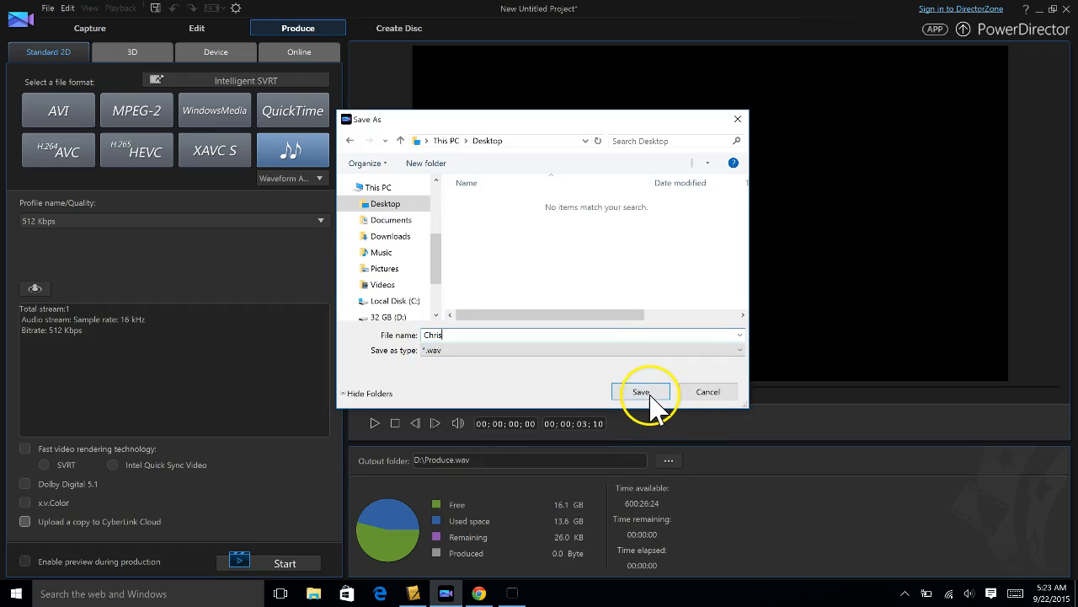
left_click(640, 391)
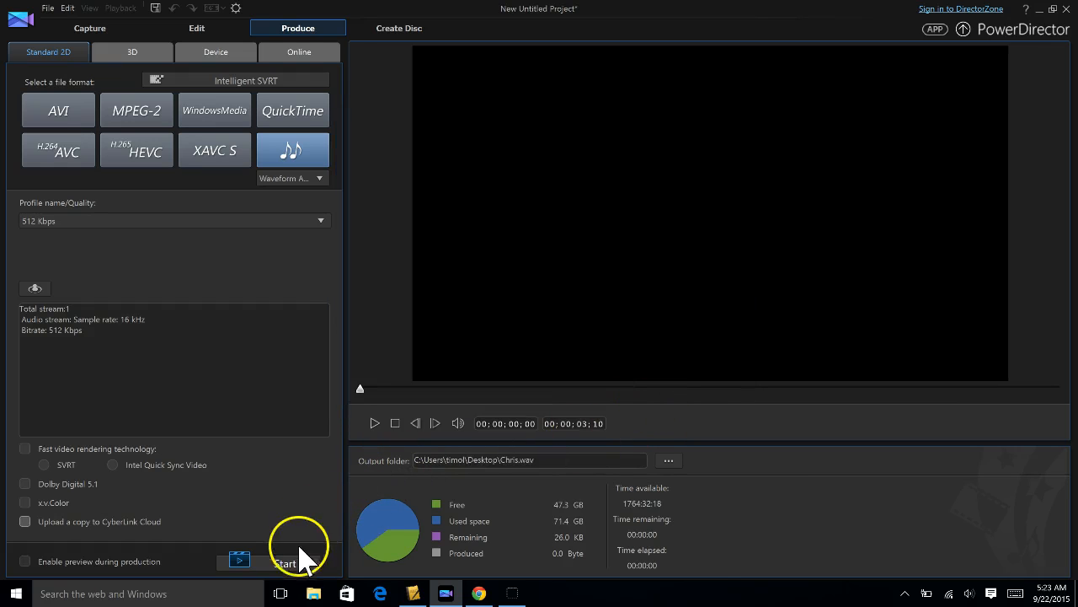
mouse_move(293, 562)
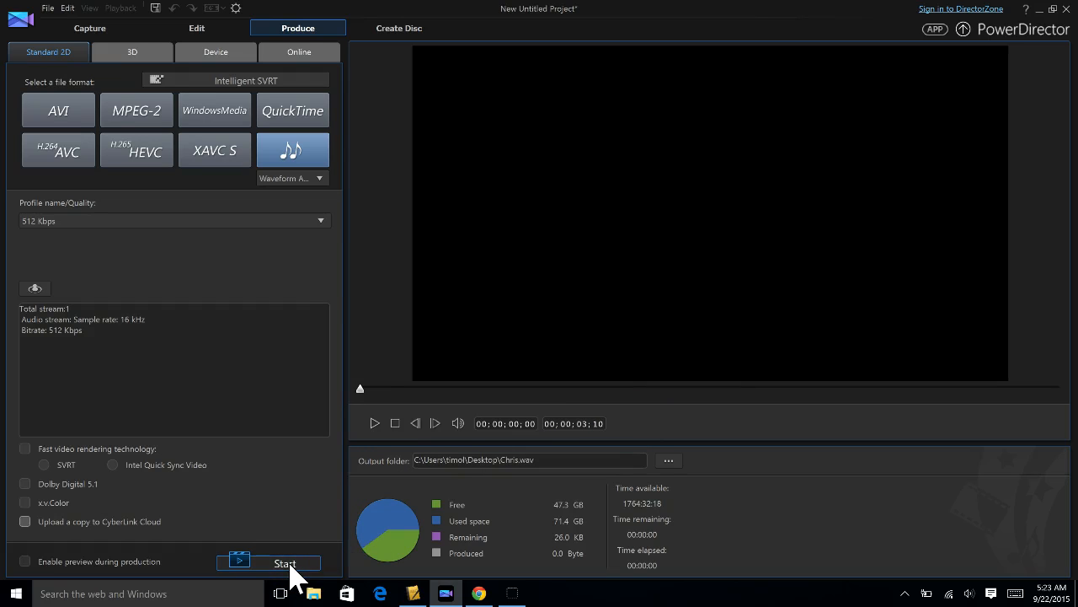
Step: Start production and render Chris.wav to the Desktop
left_click(284, 562)
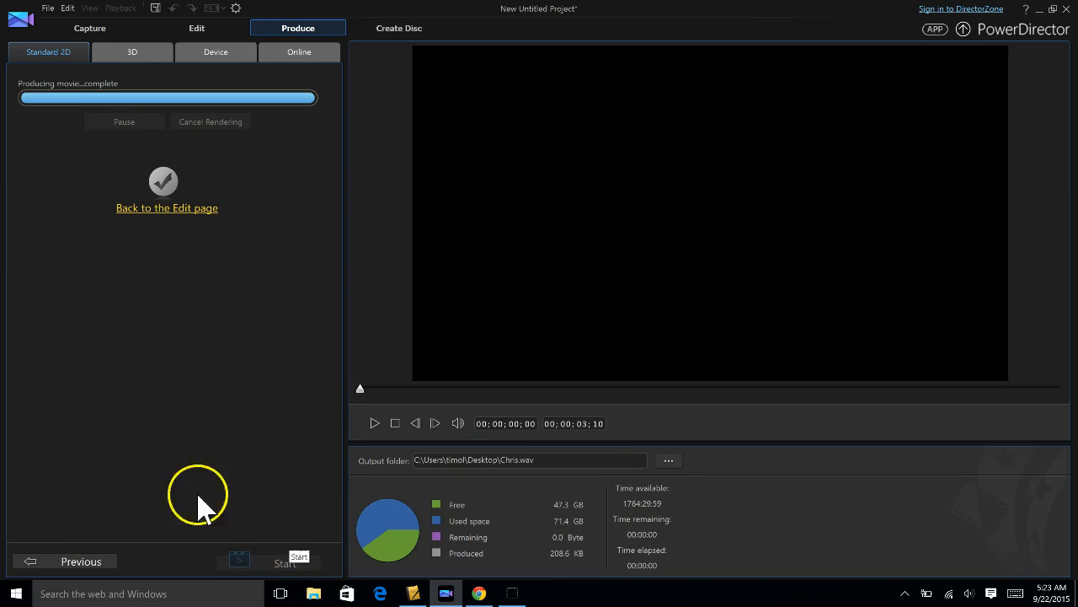
mouse_move(306, 228)
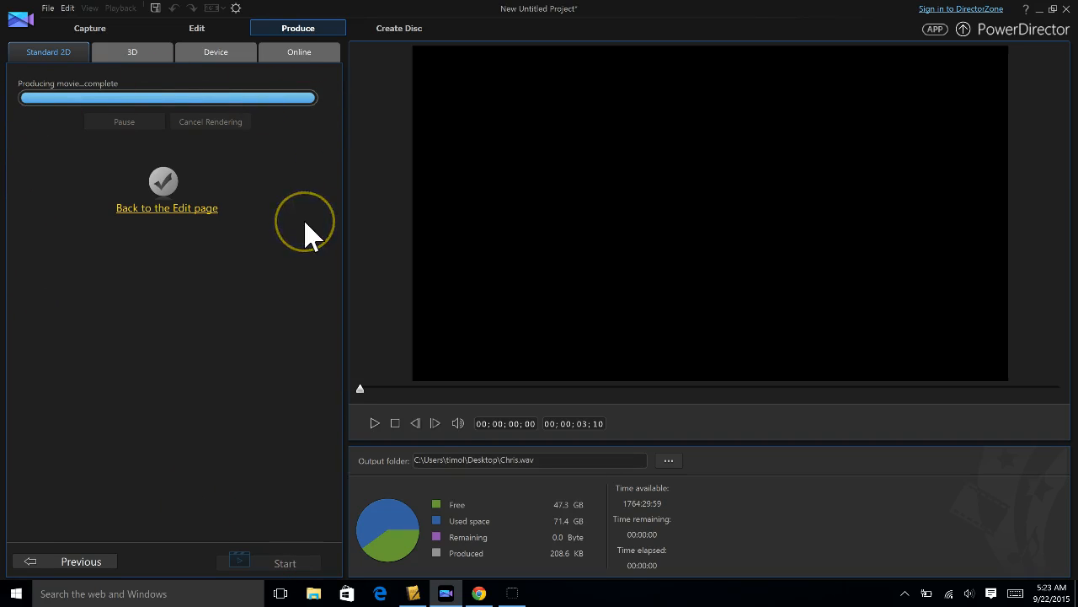
mouse_move(196, 27)
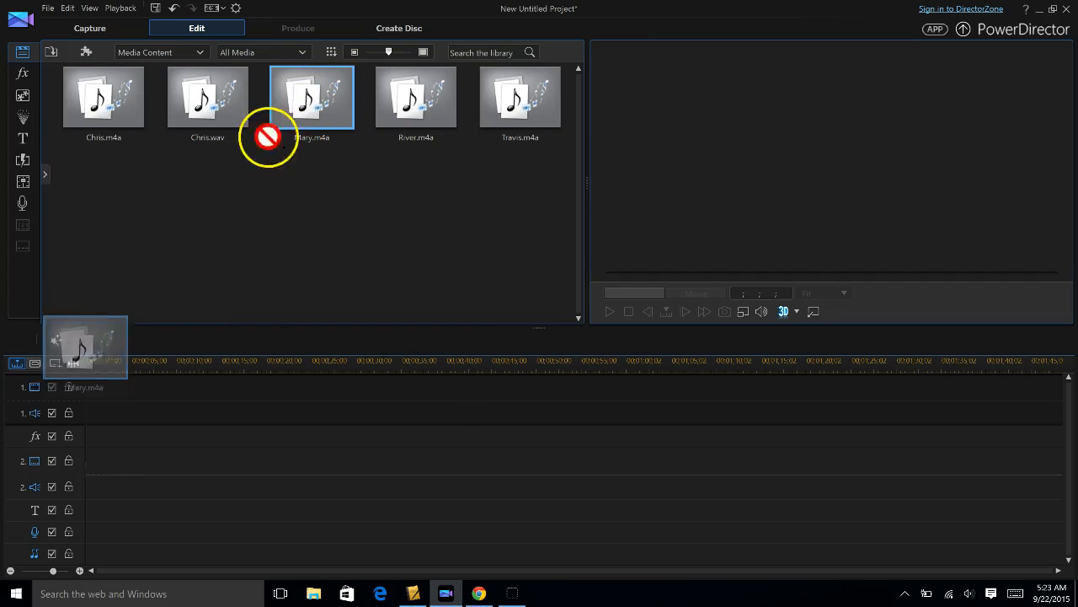
Step: Place Mary.m4a alone on the first audio track of the timeline
left_click_drag(312, 96, 273, 413)
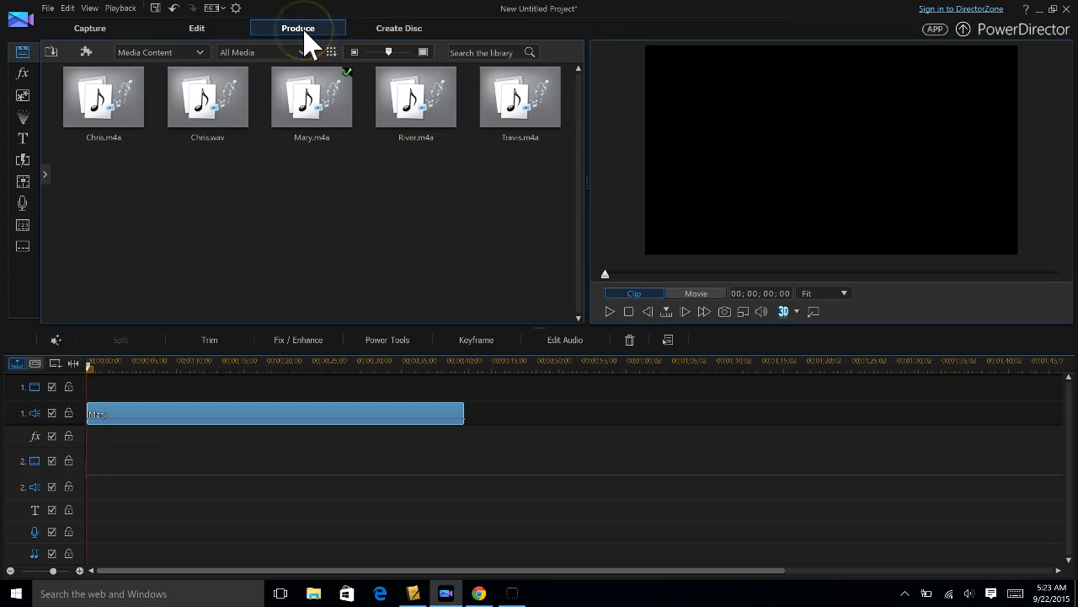
Step: In the Produce stage, keep the 512 Kbps WAV output saved as Produce.wav on the Desktop
left_click(297, 27)
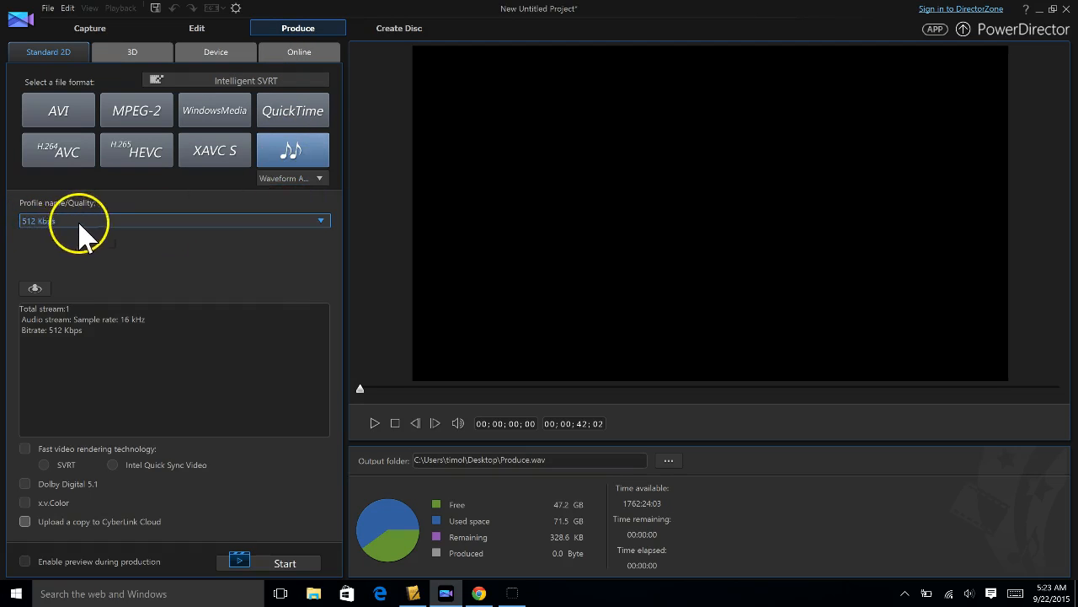
mouse_move(647, 460)
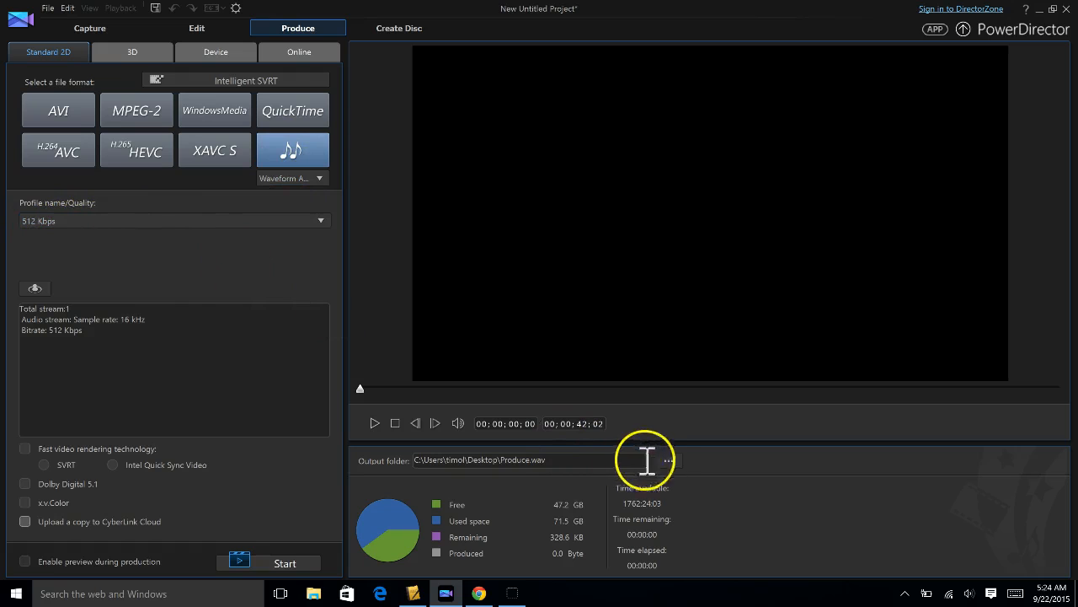
left_click(667, 460)
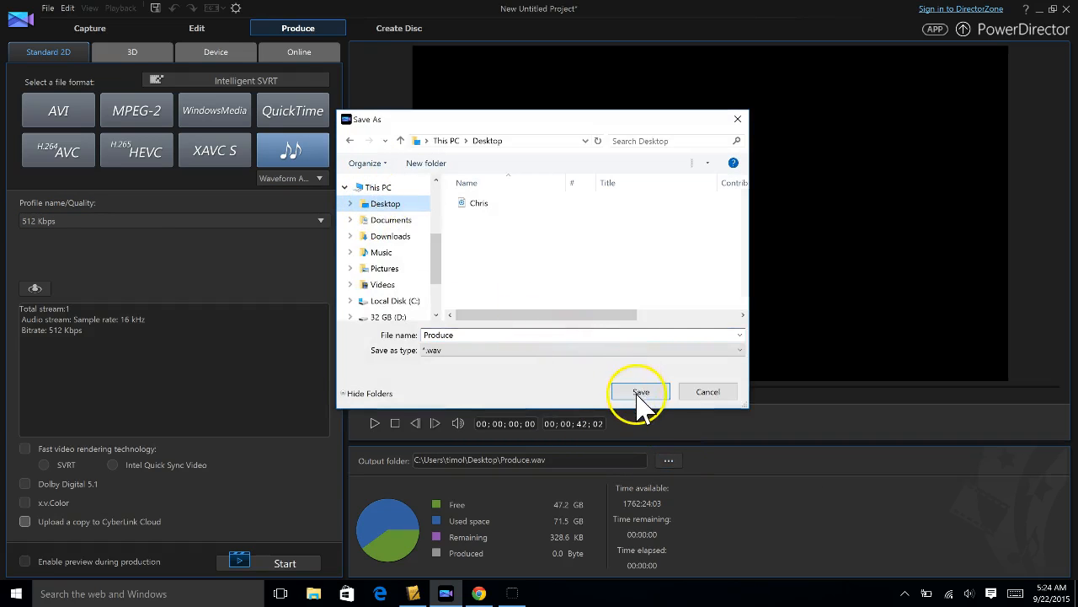
left_click(640, 391)
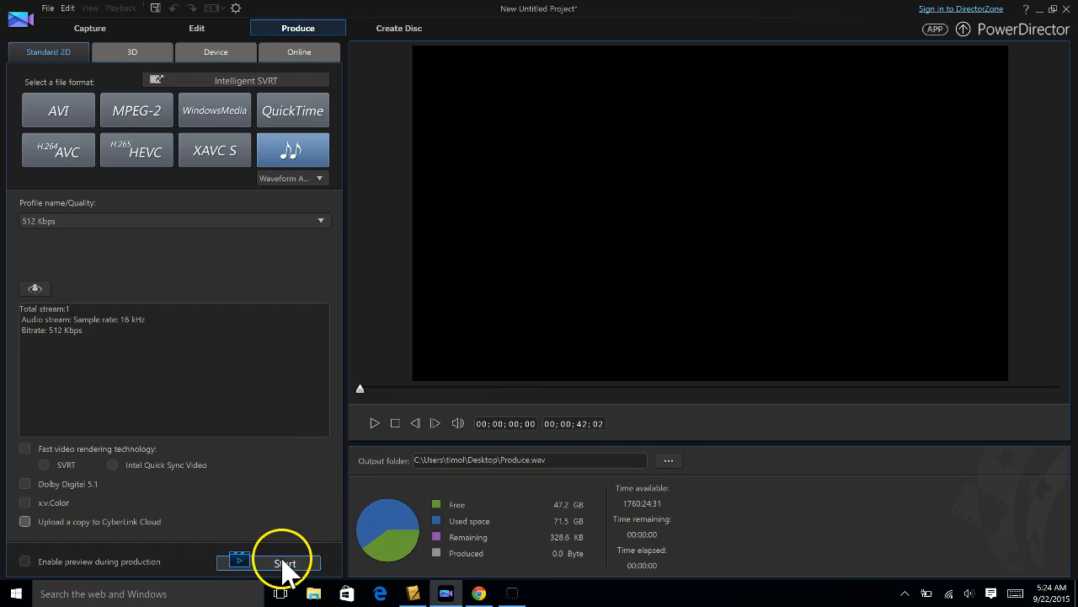
Step: Start production and render the Mary clip as Produce.wav on the Desktop
left_click(284, 562)
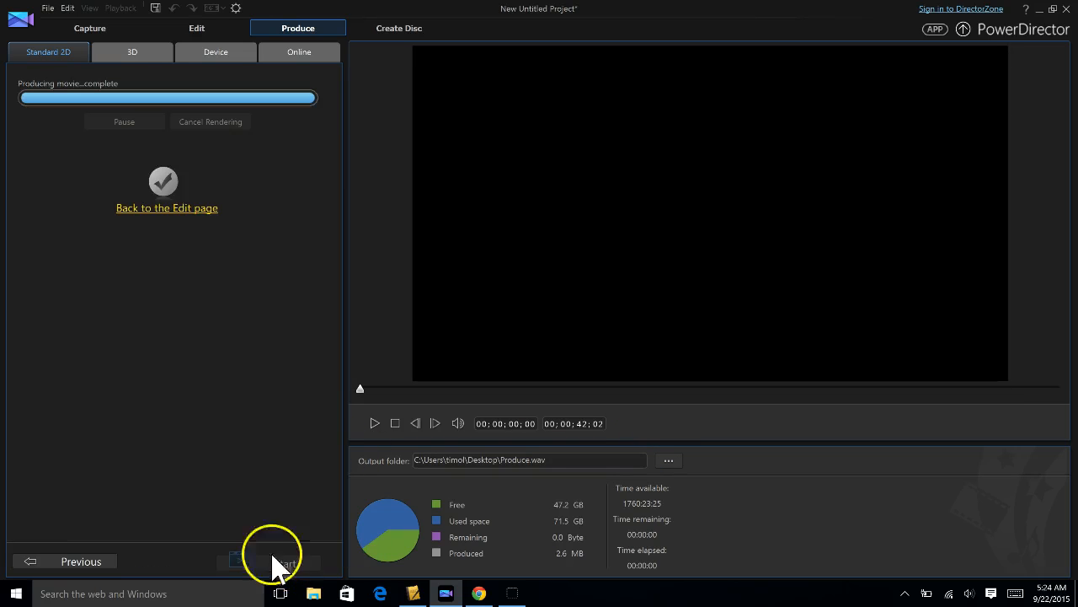
mouse_move(280, 169)
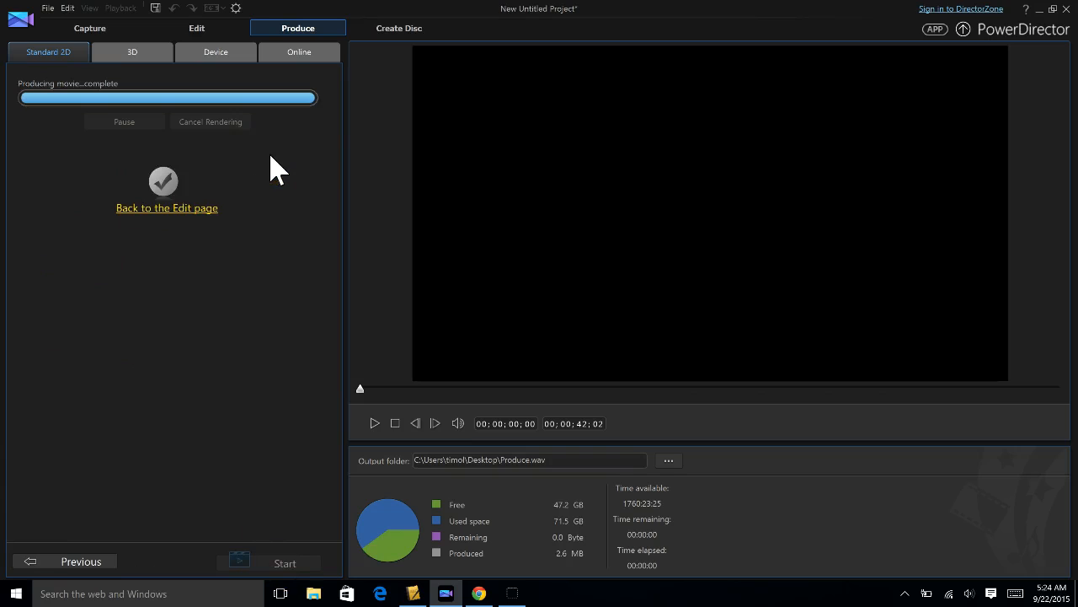